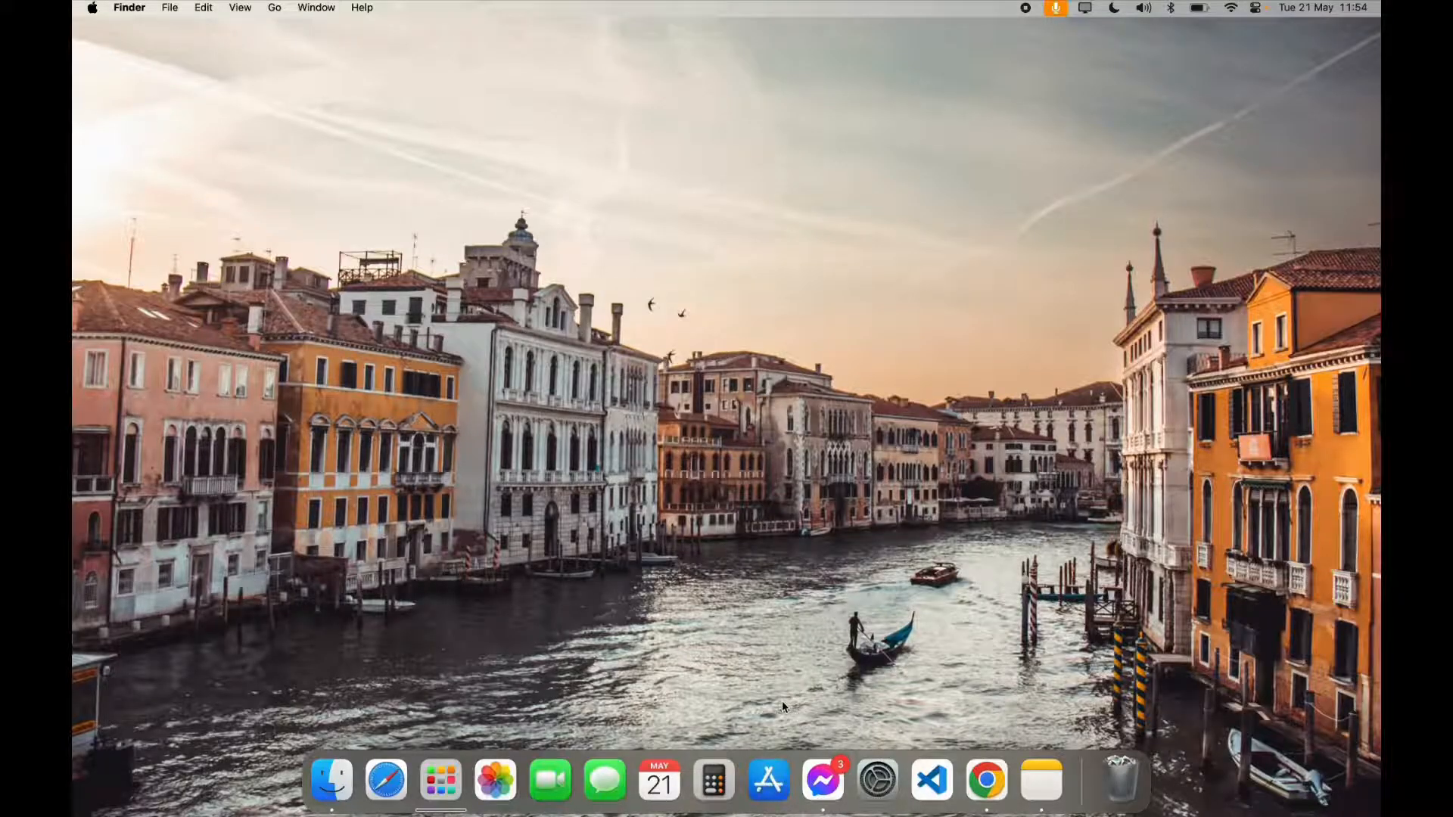
Step: Launch Chrome and search for 'nys department of taxation and finance login'
{"action": "left_click", "coordinate": [986, 779]}
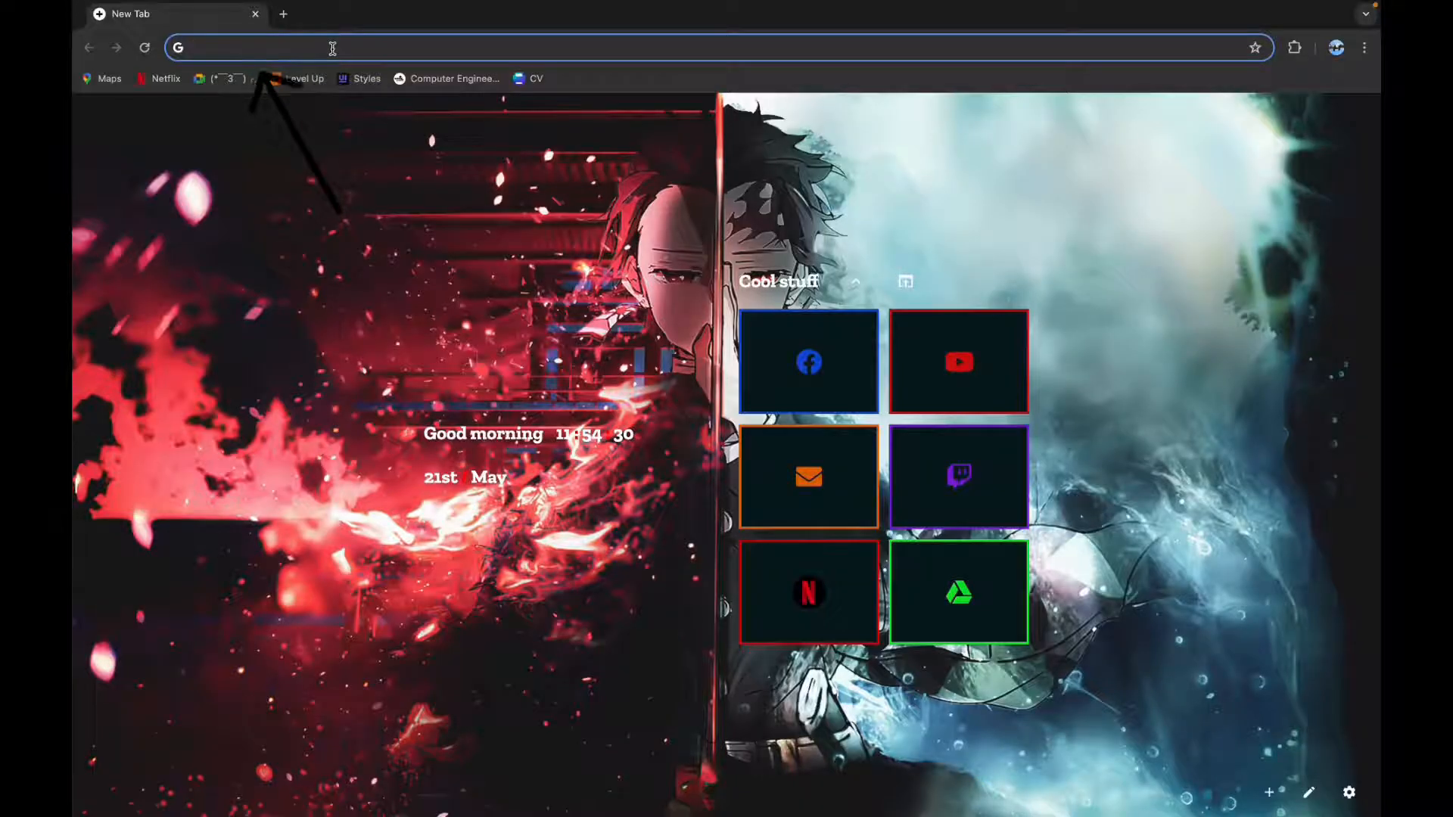
{"action": "type", "text": "nys department of taxation and finance login"}
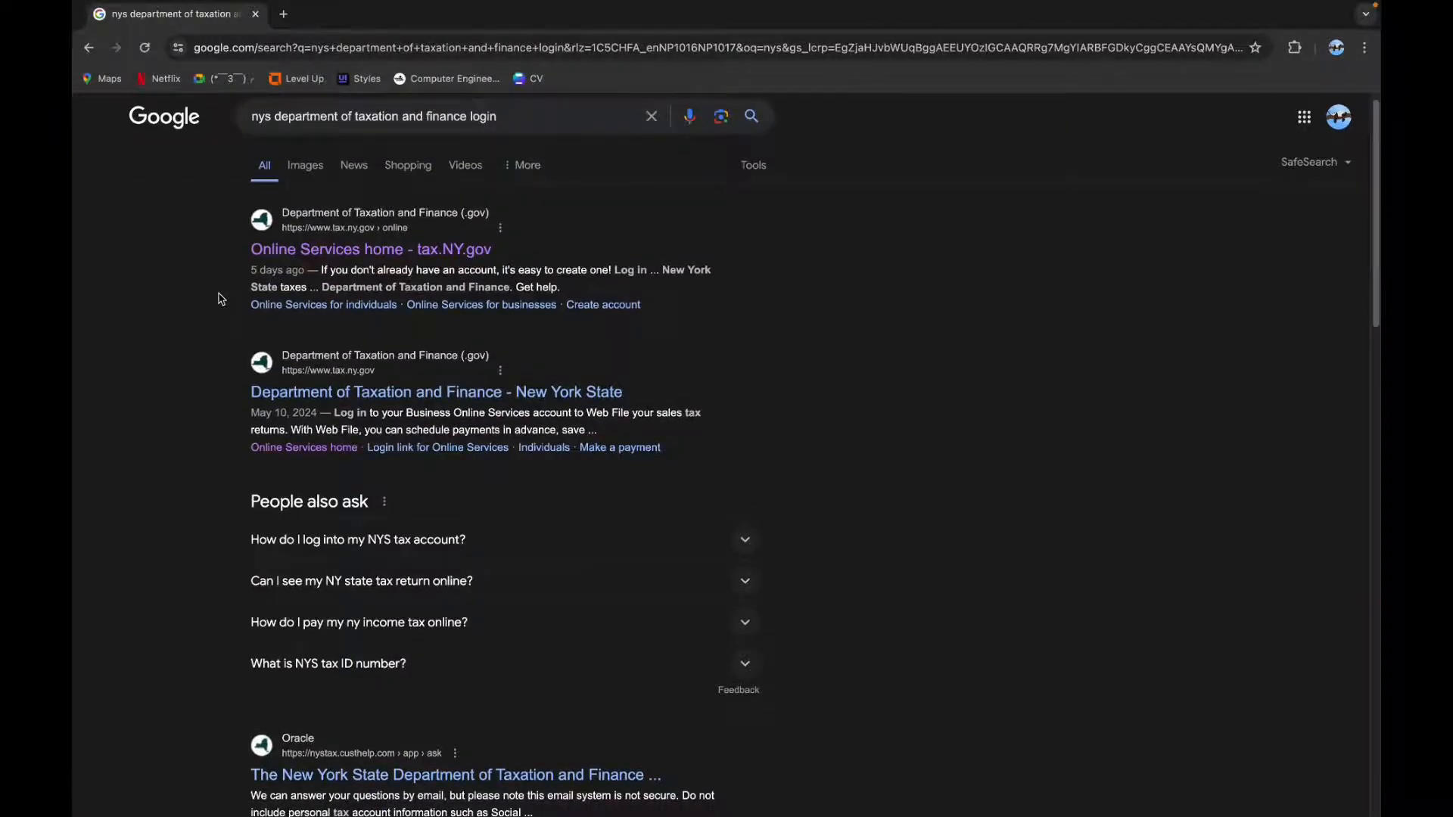
Step: Open the 'Online Services home - tax.NY.gov' result and go to its Log in page
{"action": "left_click", "coordinate": [371, 248]}
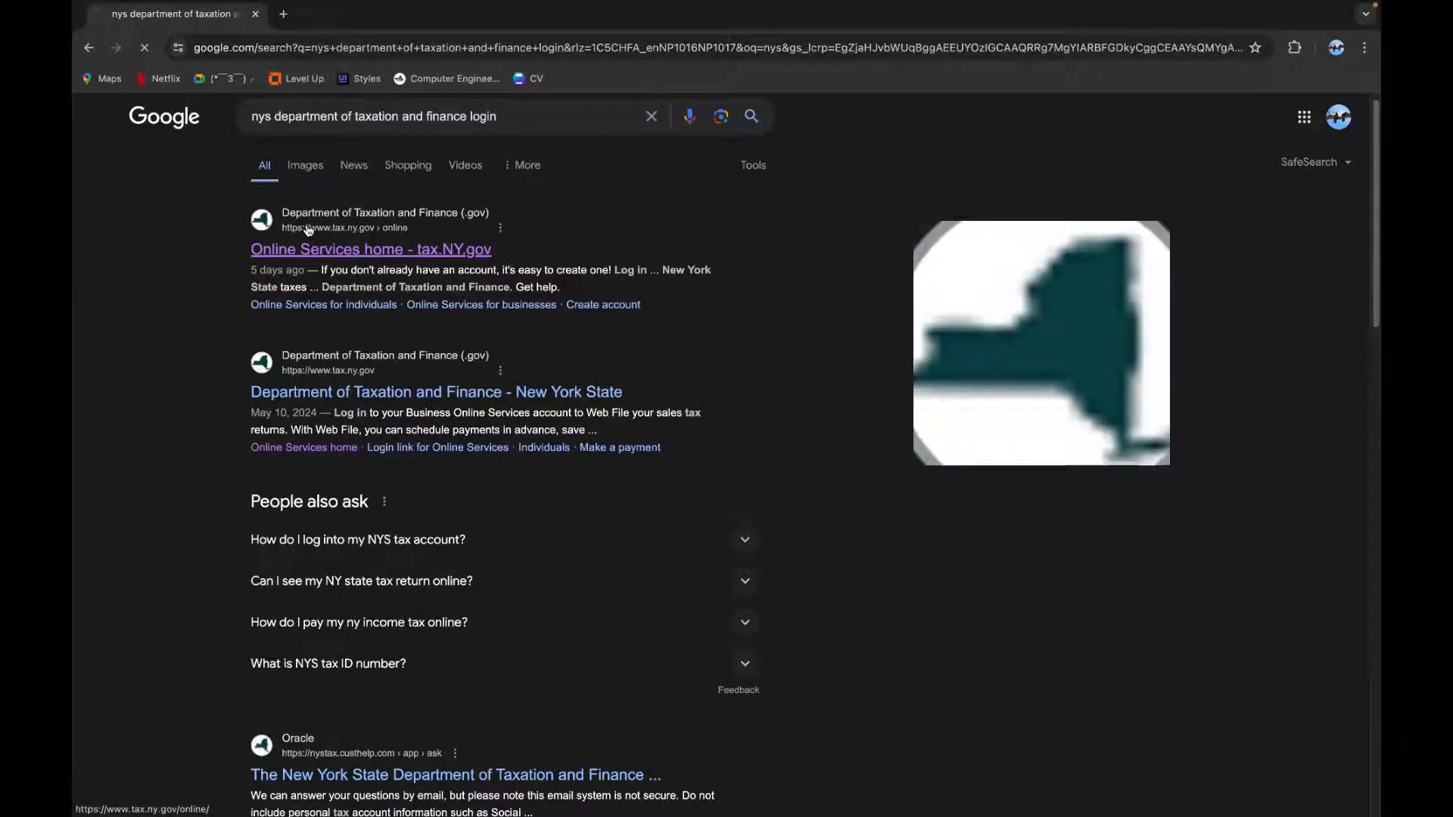
{"action": "left_click", "coordinate": [370, 248]}
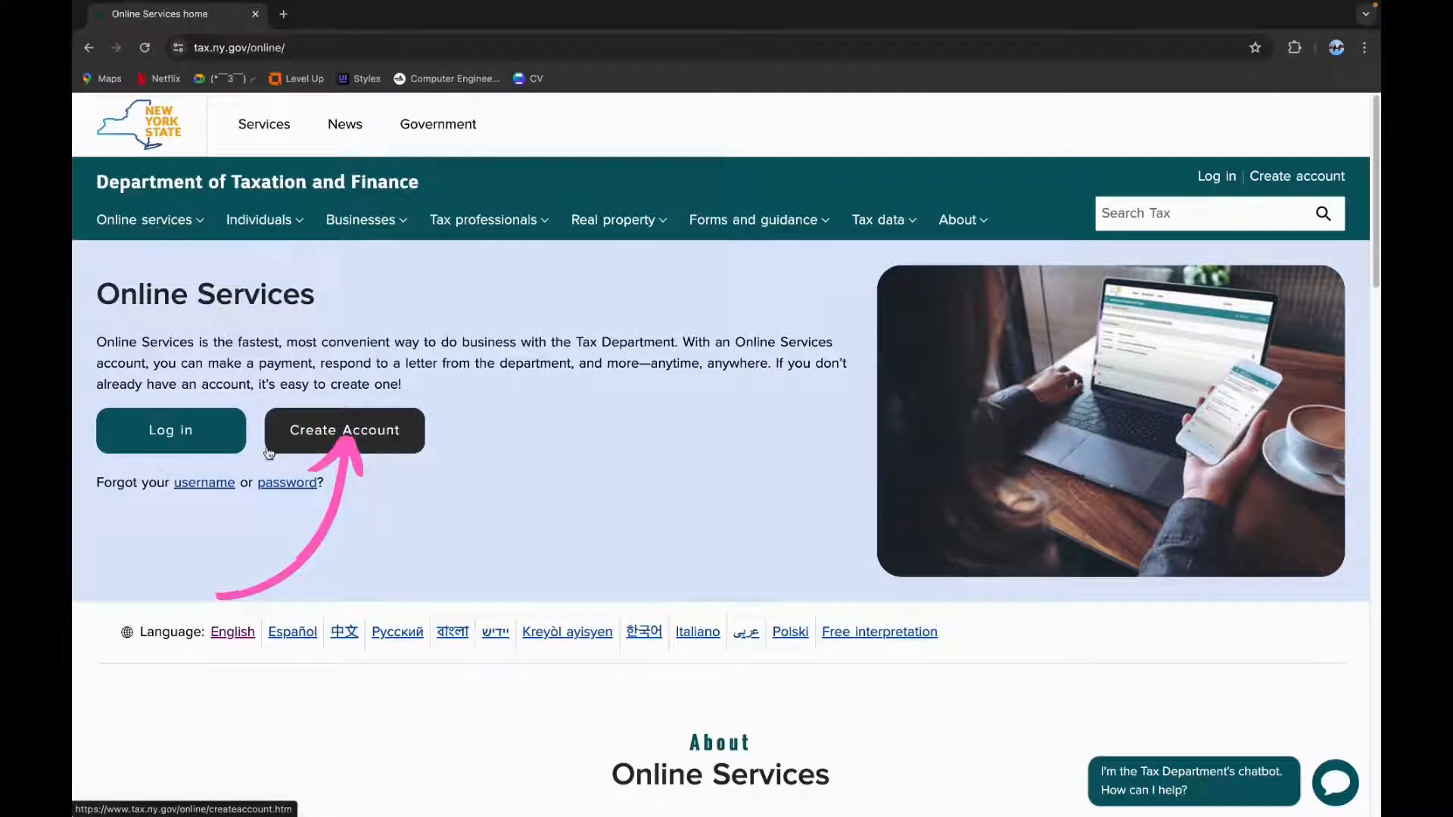
{"action": "left_click", "coordinate": [171, 430]}
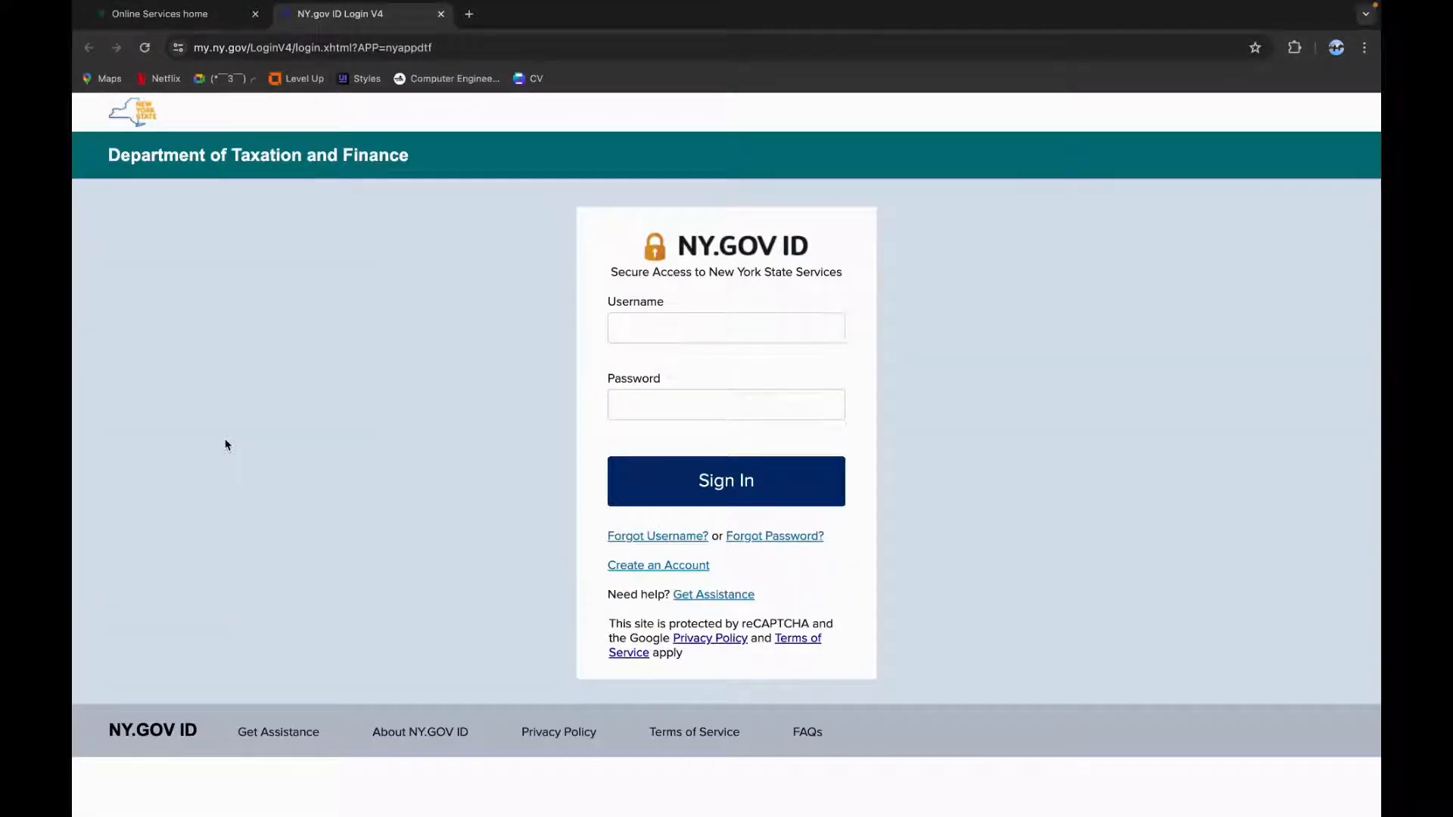
Step: Enter 'hfjgu' as the NY.GOV ID username
{"action": "left_click", "coordinate": [726, 328]}
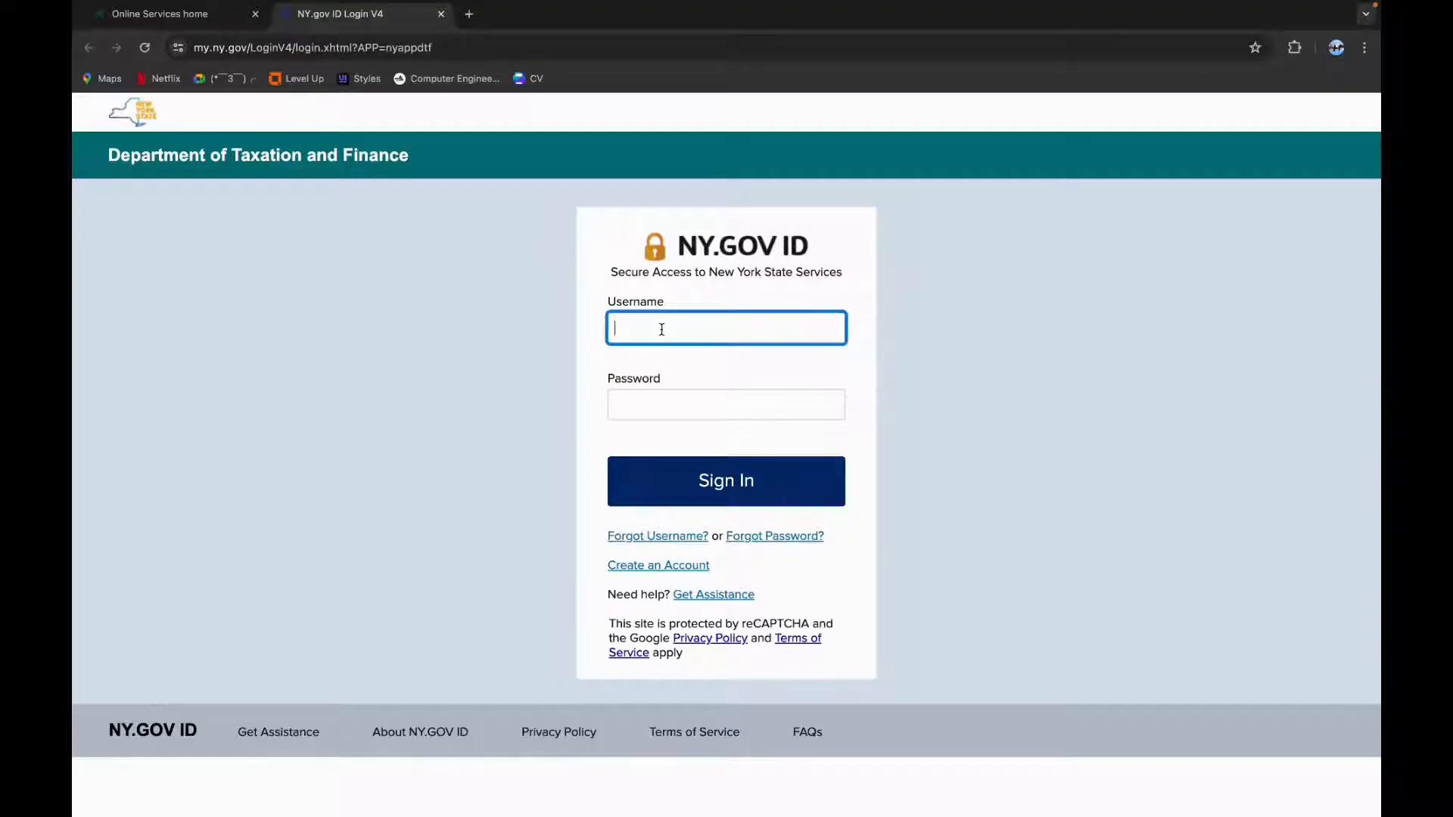
{"action": "type", "text": "hfjgu"}
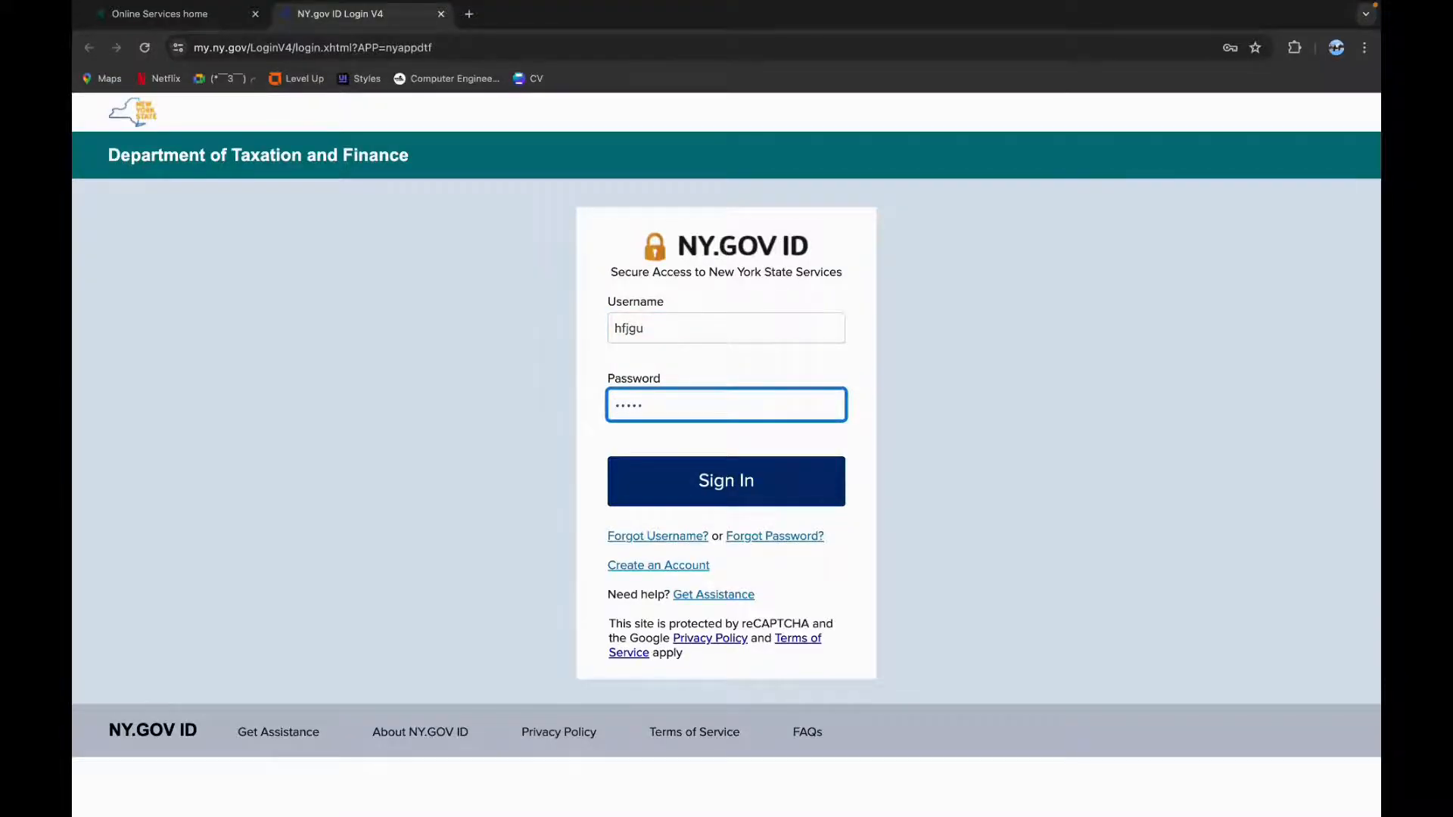
{"action": "mouse_move", "coordinate": [657, 536]}
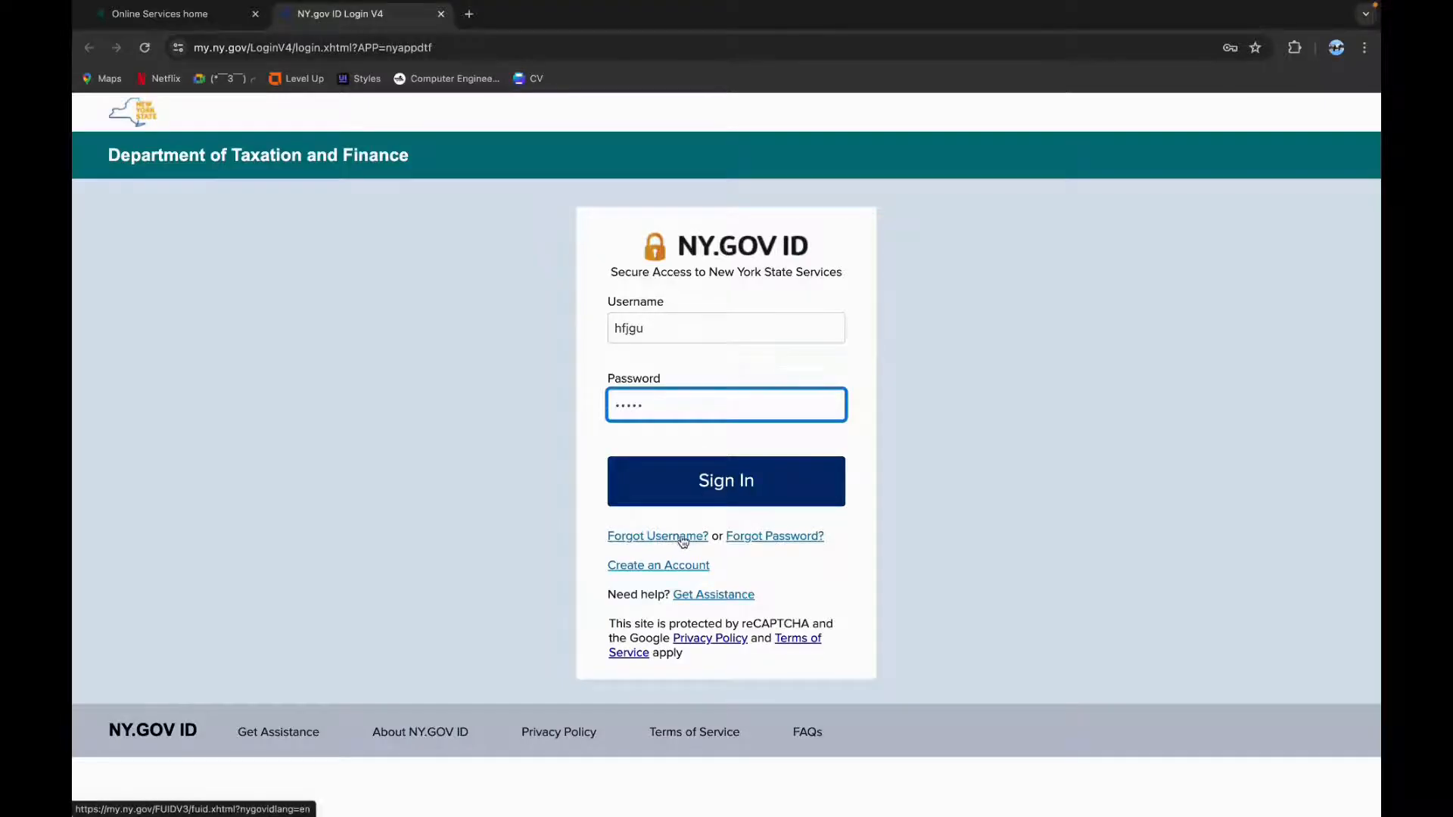